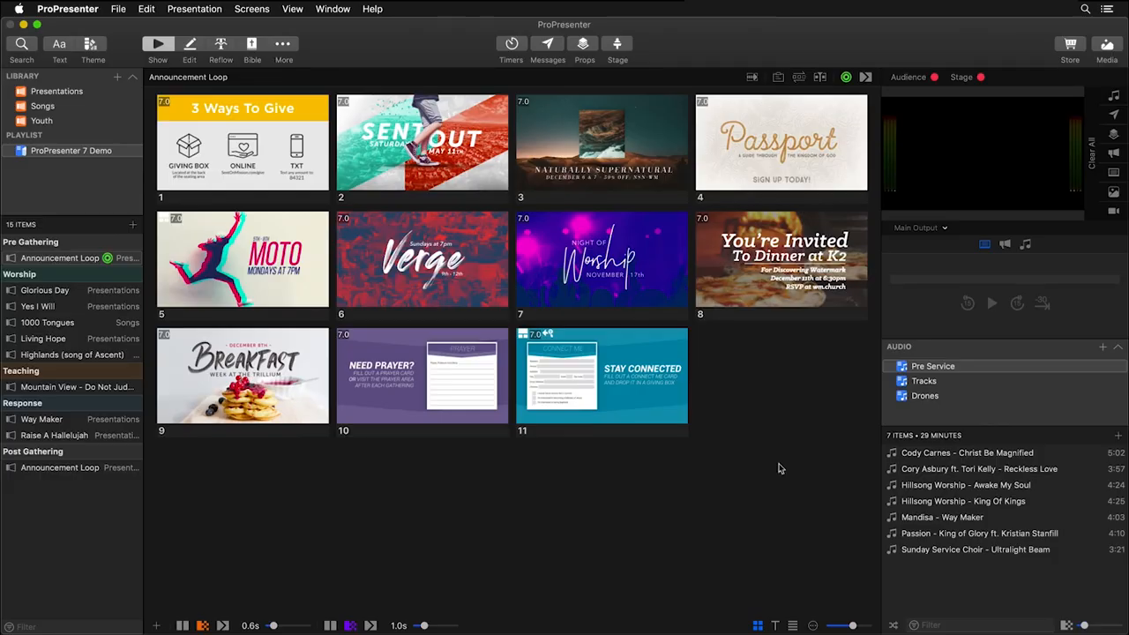
mouse_move(970, 359)
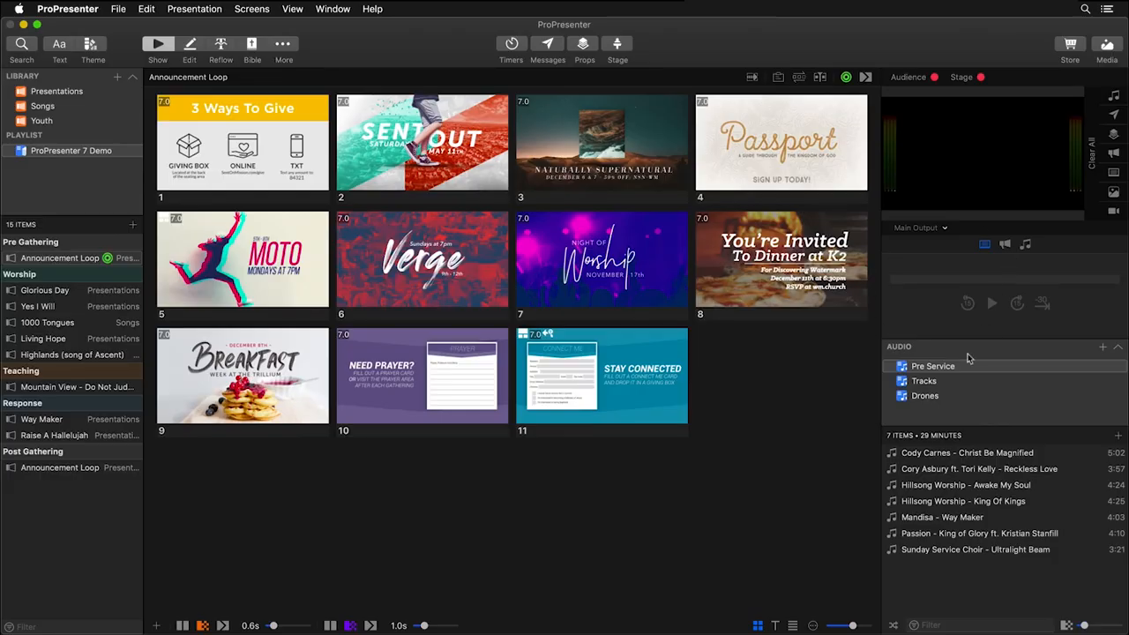
- Play the first Pre Service song, then pause and stop it
click(967, 453)
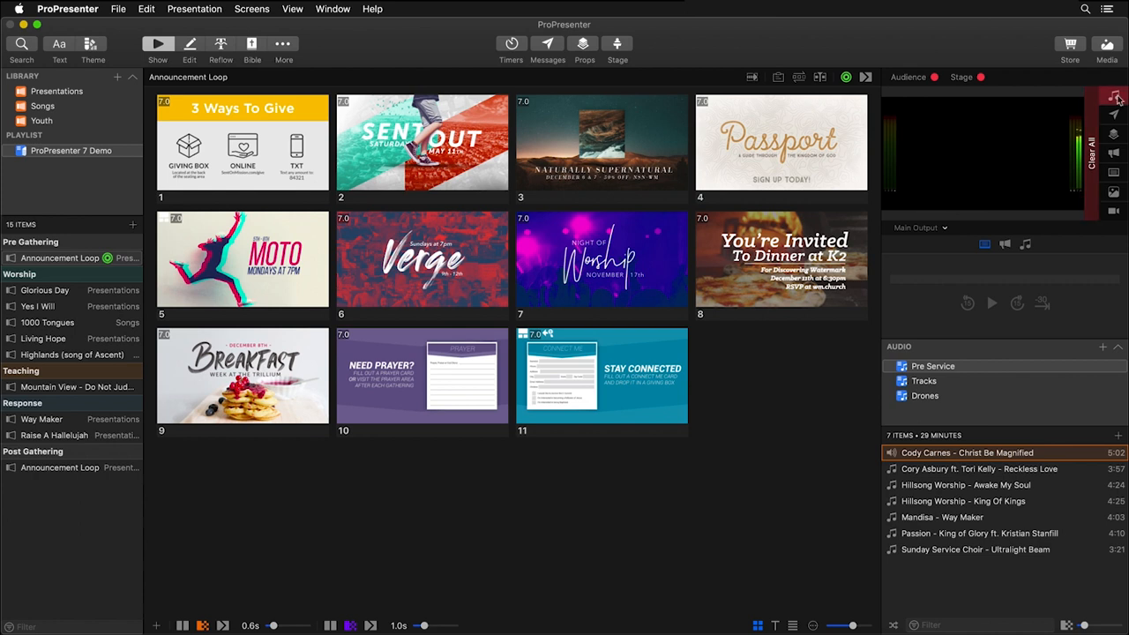
mouse_move(1116, 101)
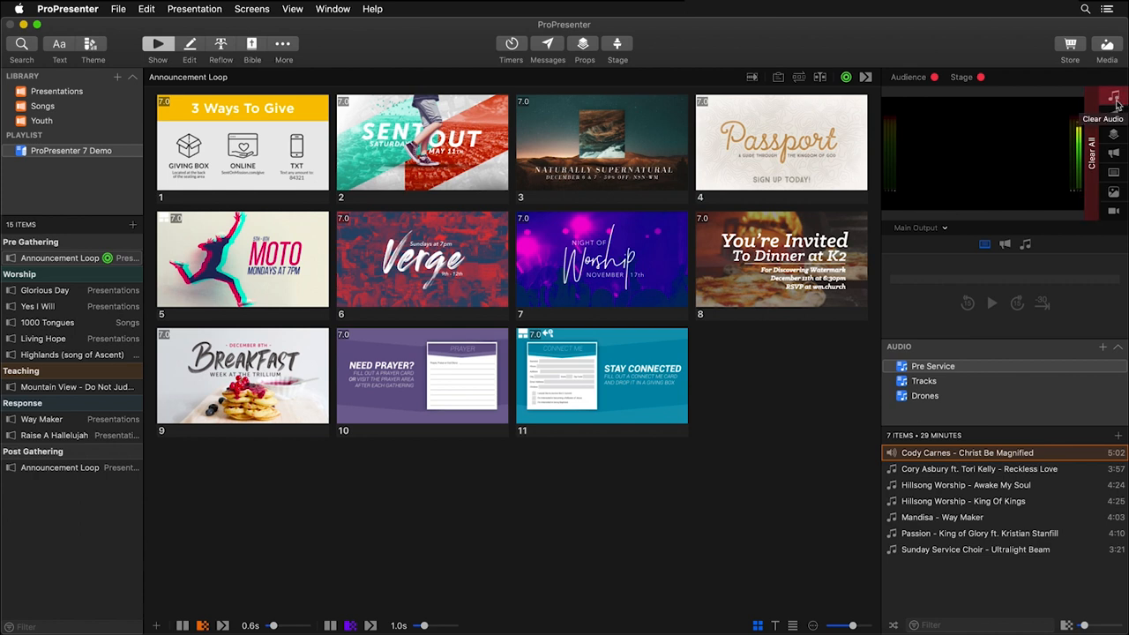
mouse_move(1097, 178)
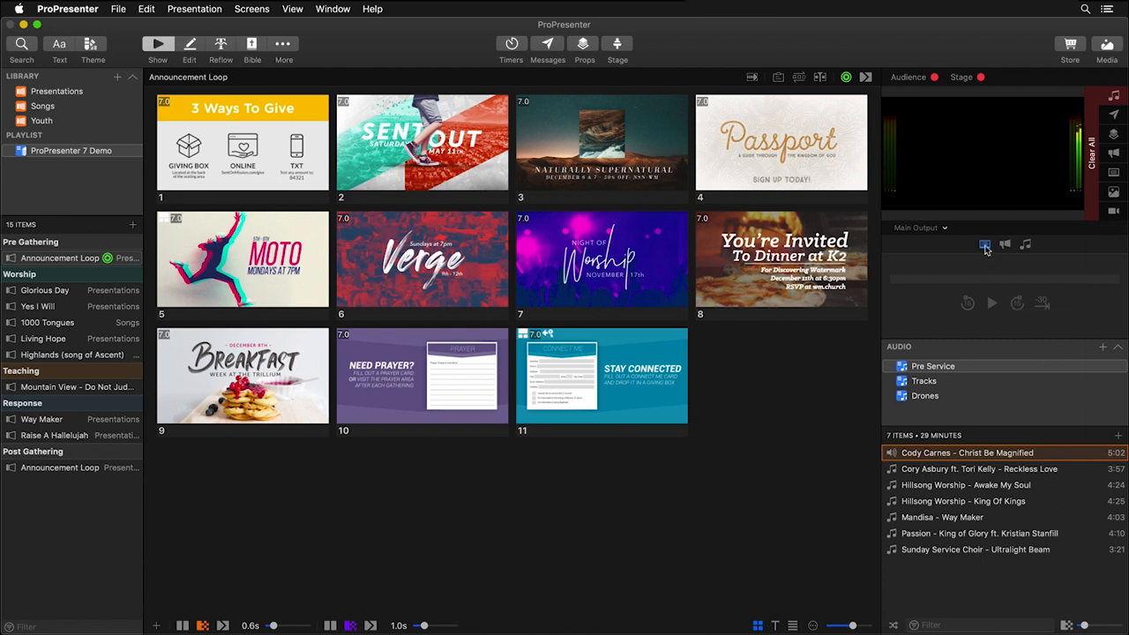
click(1025, 244)
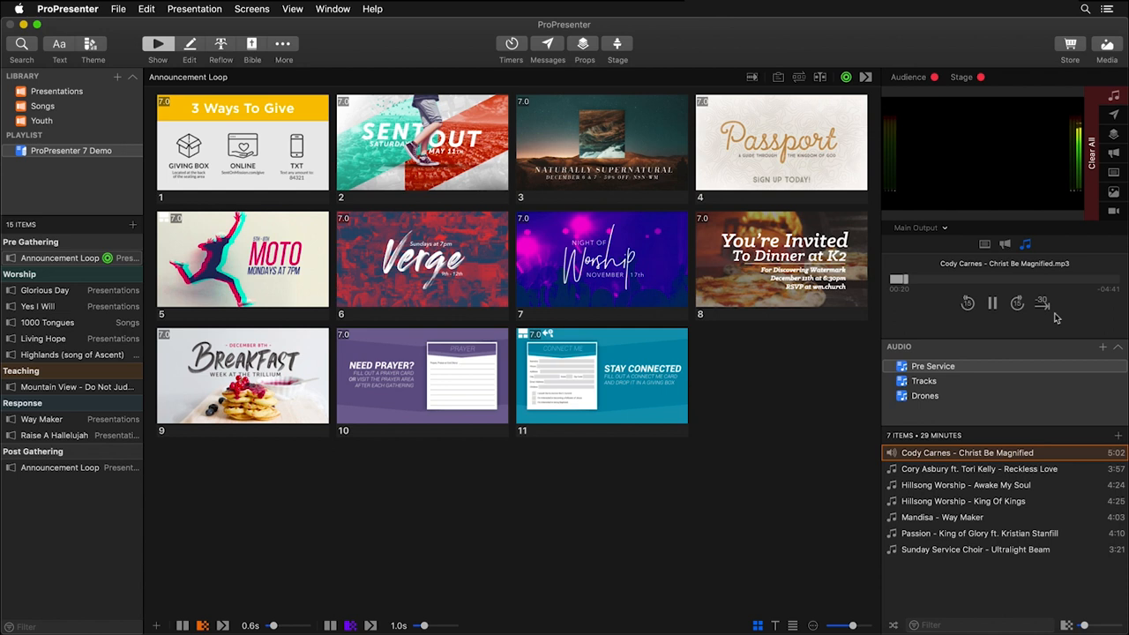
click(992, 302)
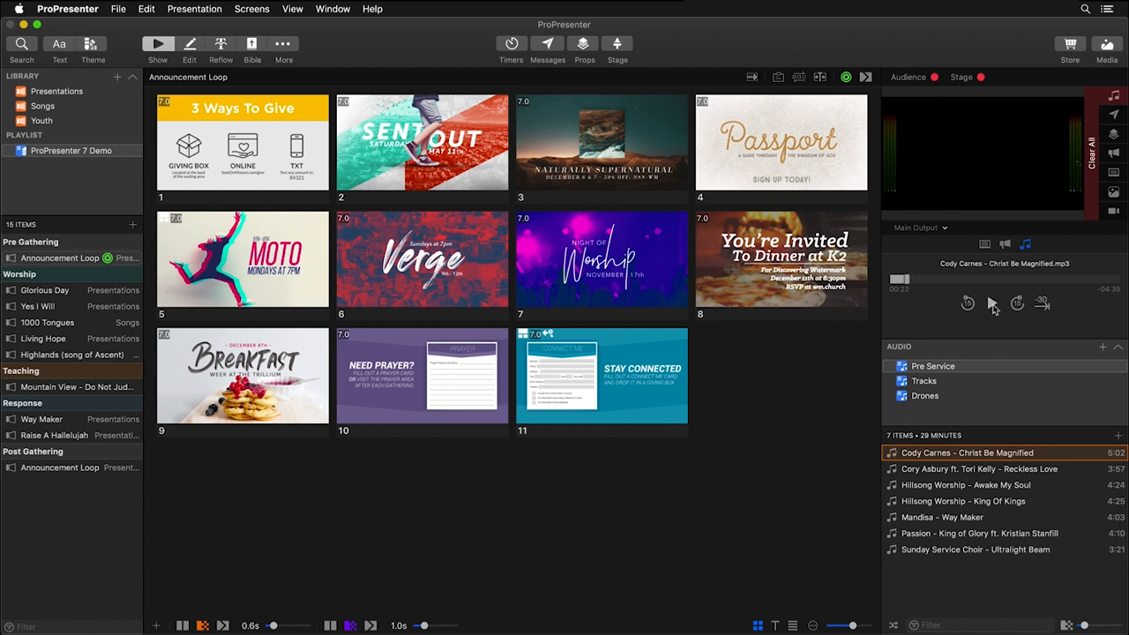
click(1114, 97)
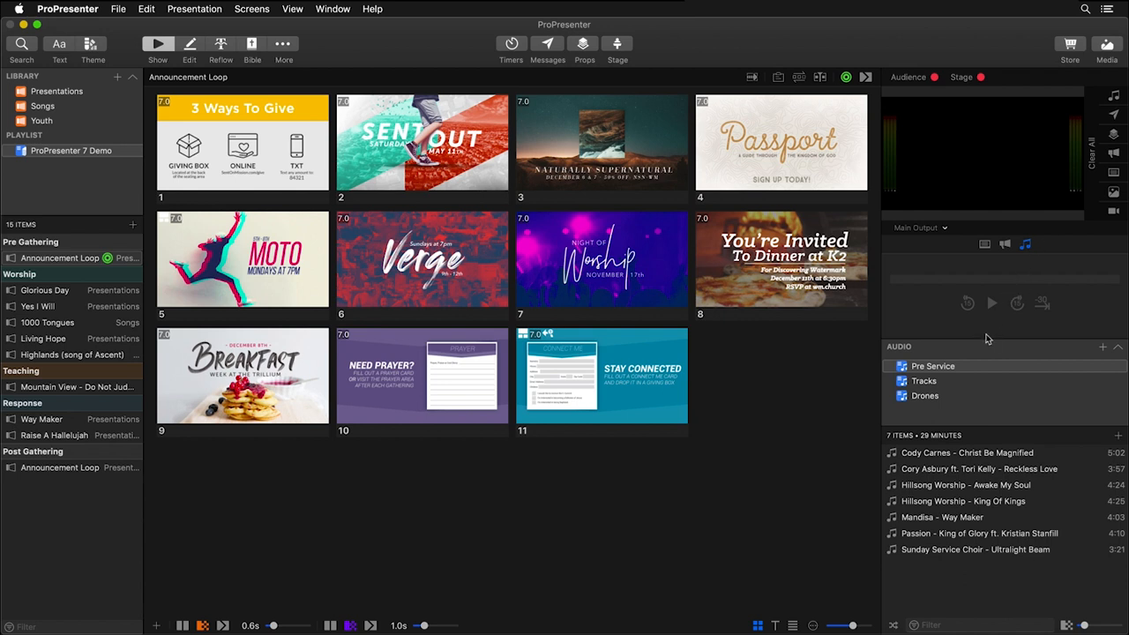
- Glance at the Tracks playlist, return to Pre Service, and collapse the playlist list
click(924, 380)
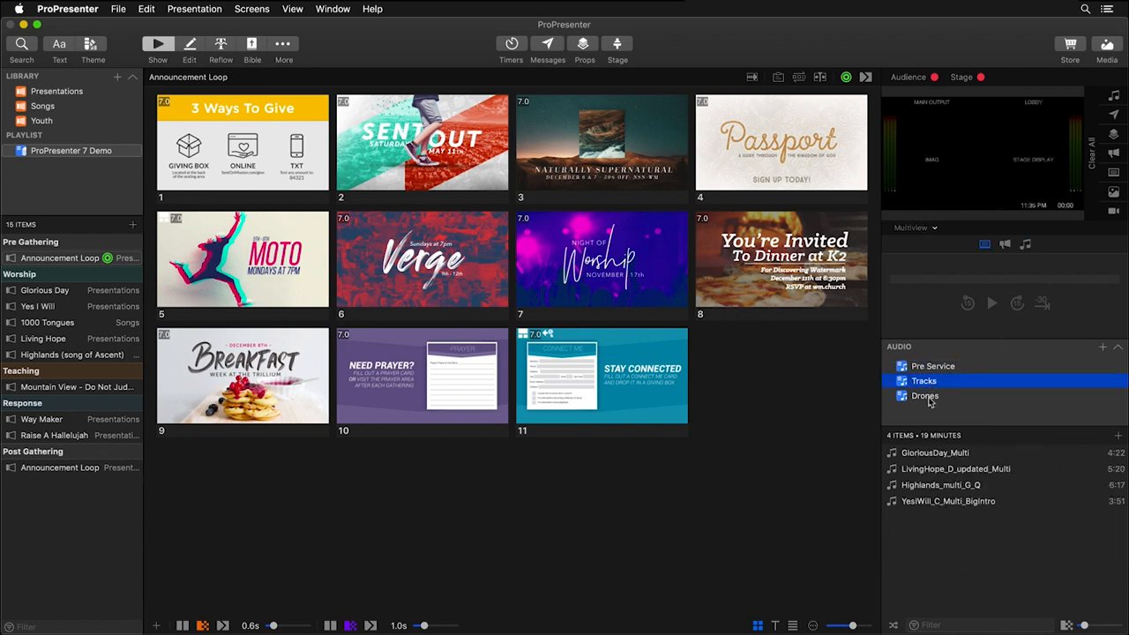
click(932, 366)
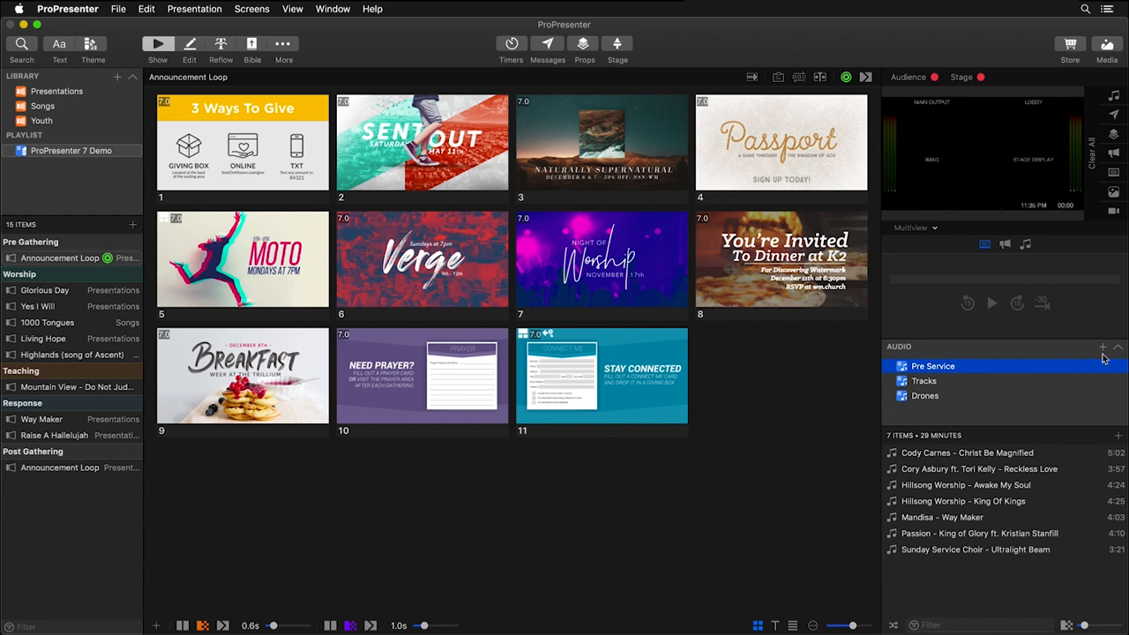
click(915, 364)
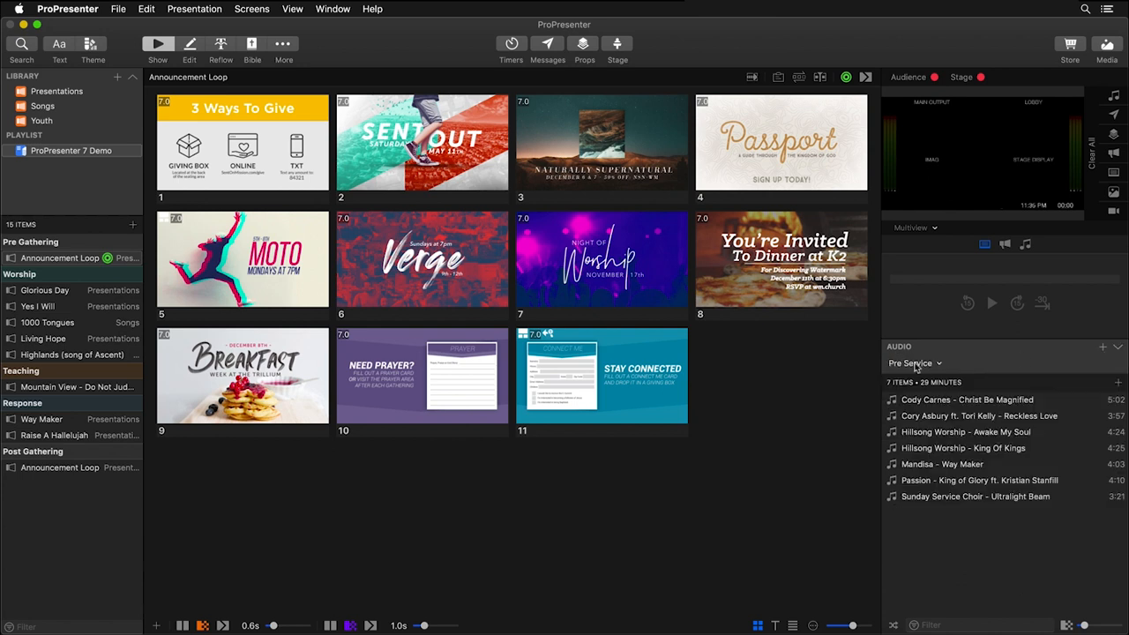
click(915, 363)
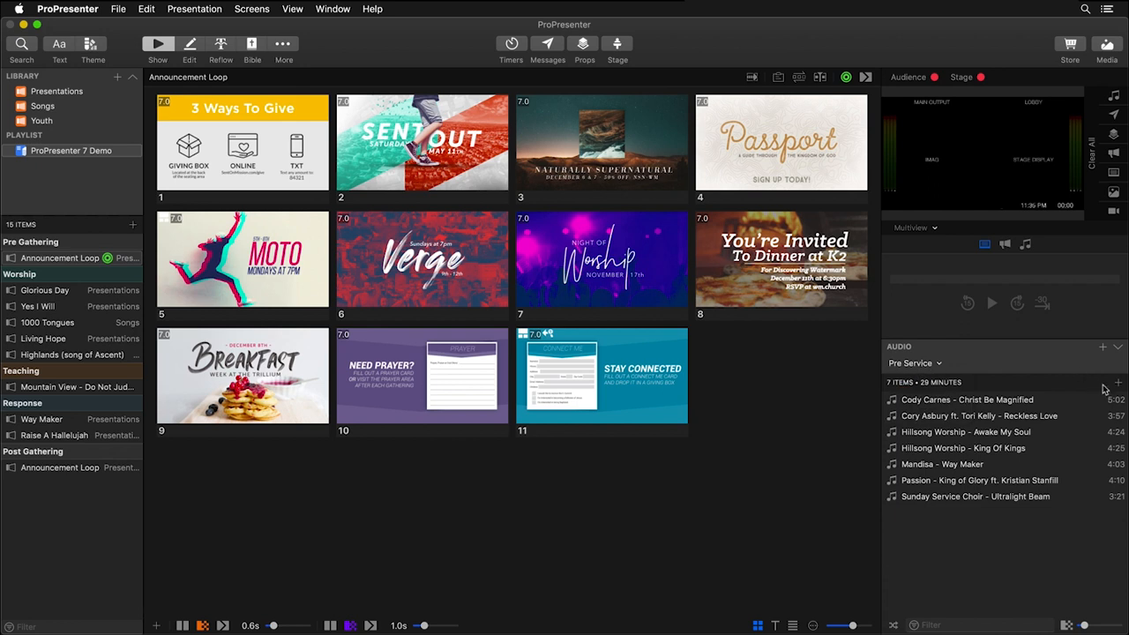
mouse_move(1022, 388)
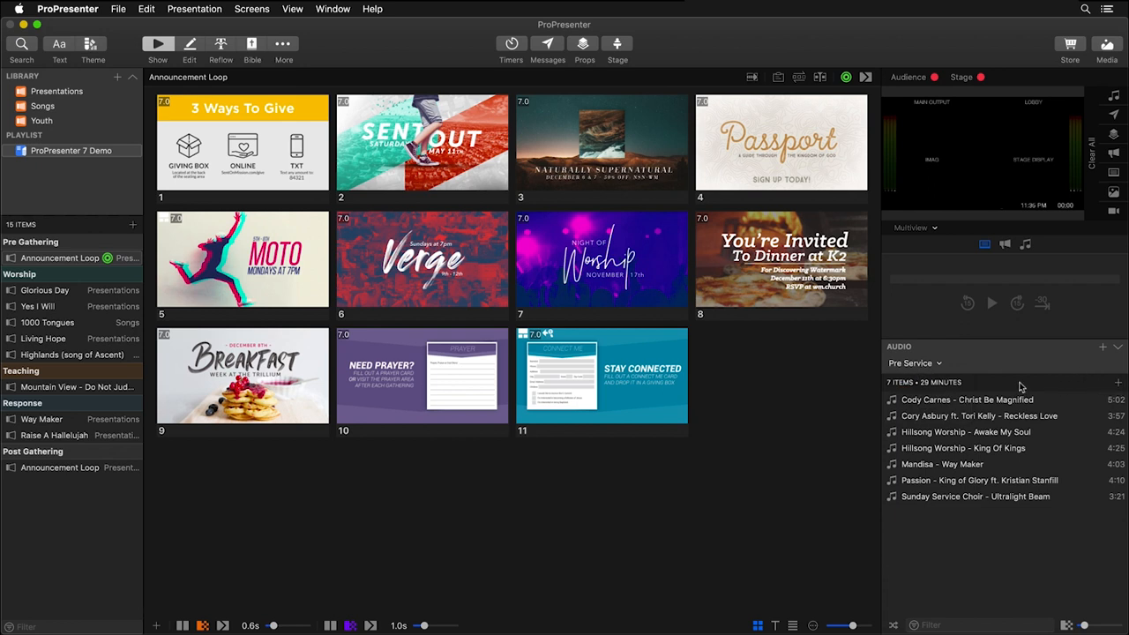
mouse_move(894, 626)
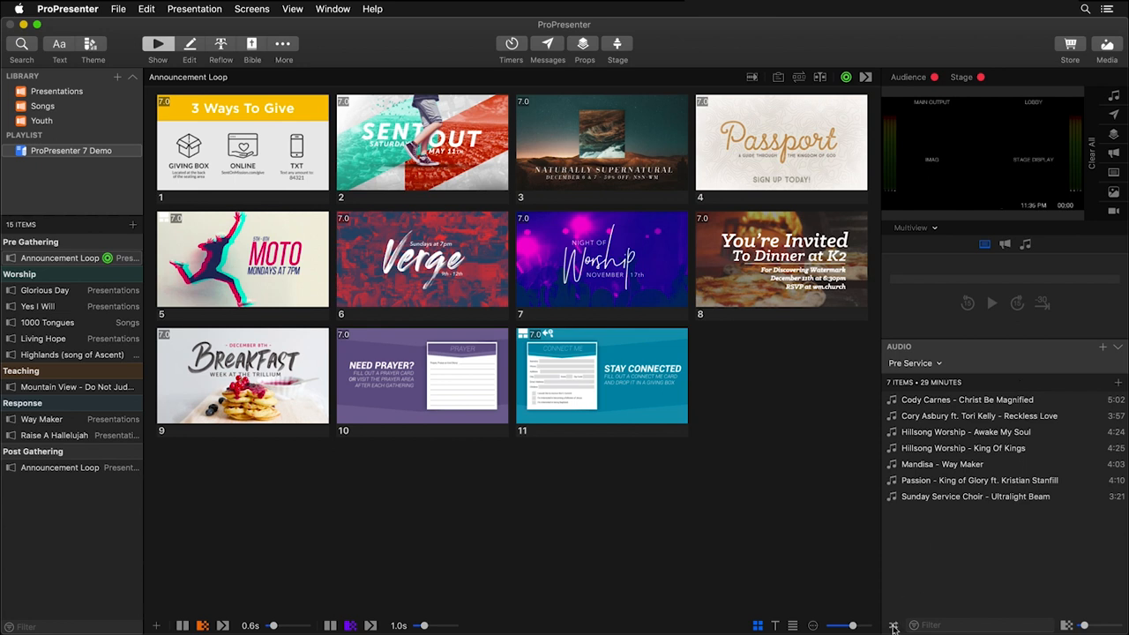
mouse_move(1075, 622)
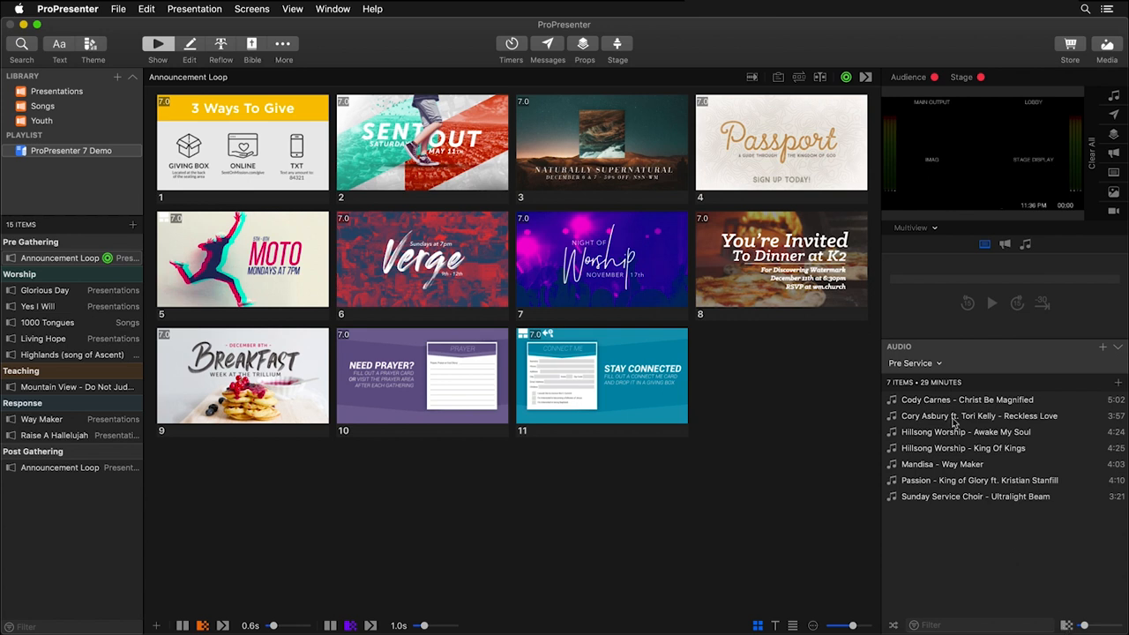
- Open the context menu for Cory Asbury ft. Tori Kelly - Reckless Love
right_click(979, 416)
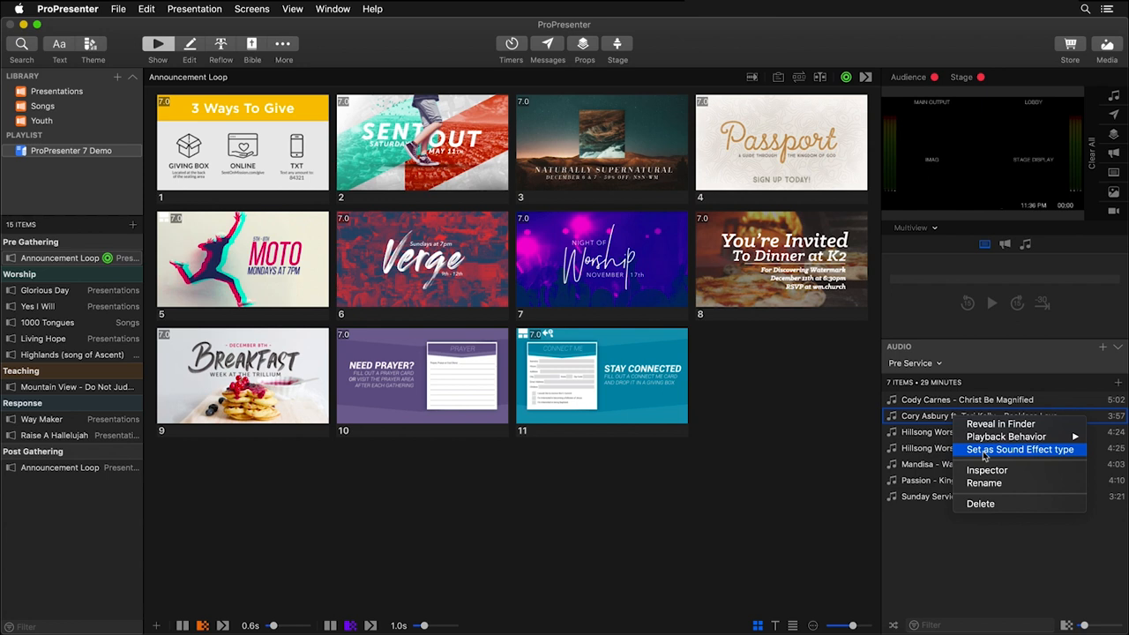
mouse_move(987, 471)
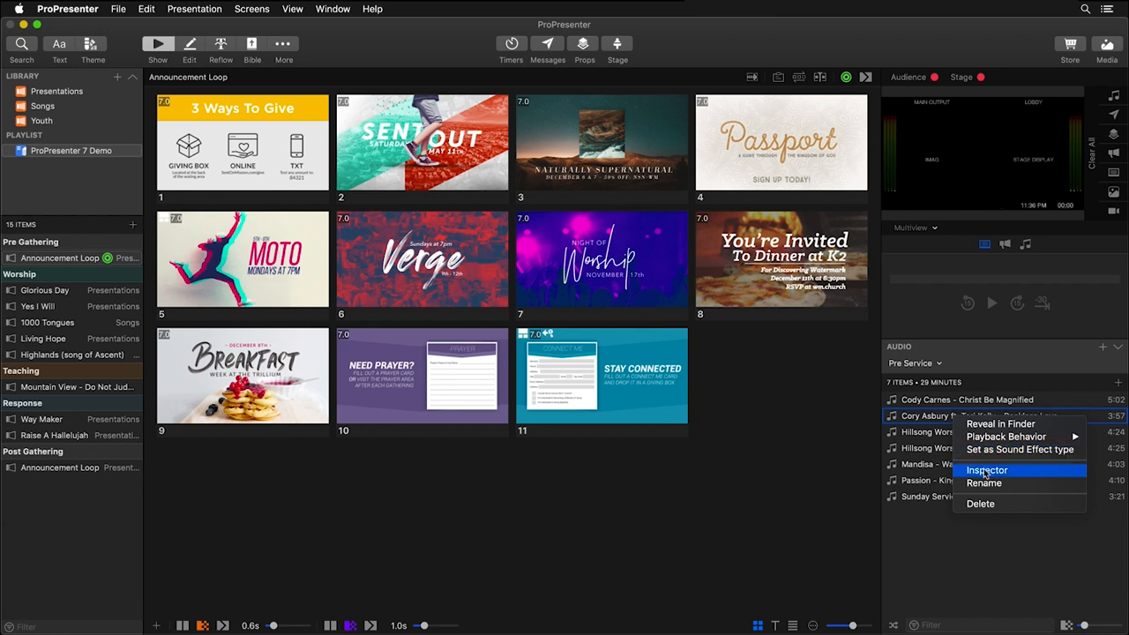
- Inspect Reckless Love's audio tab: fade in/out and two channels at 0 dB
click(986, 470)
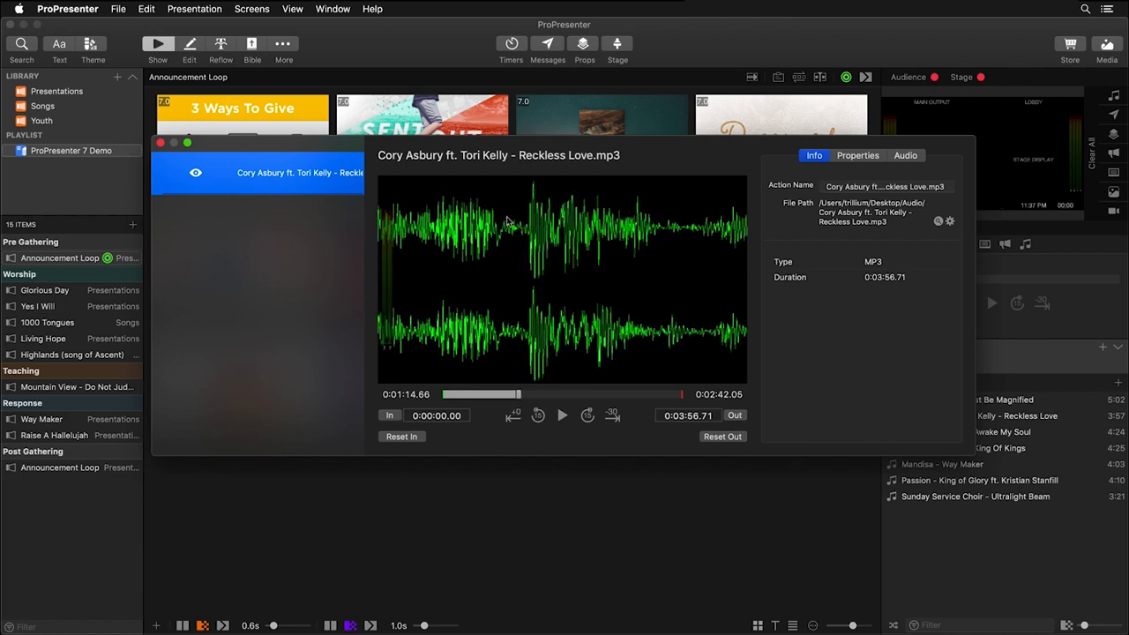
mouse_move(629, 343)
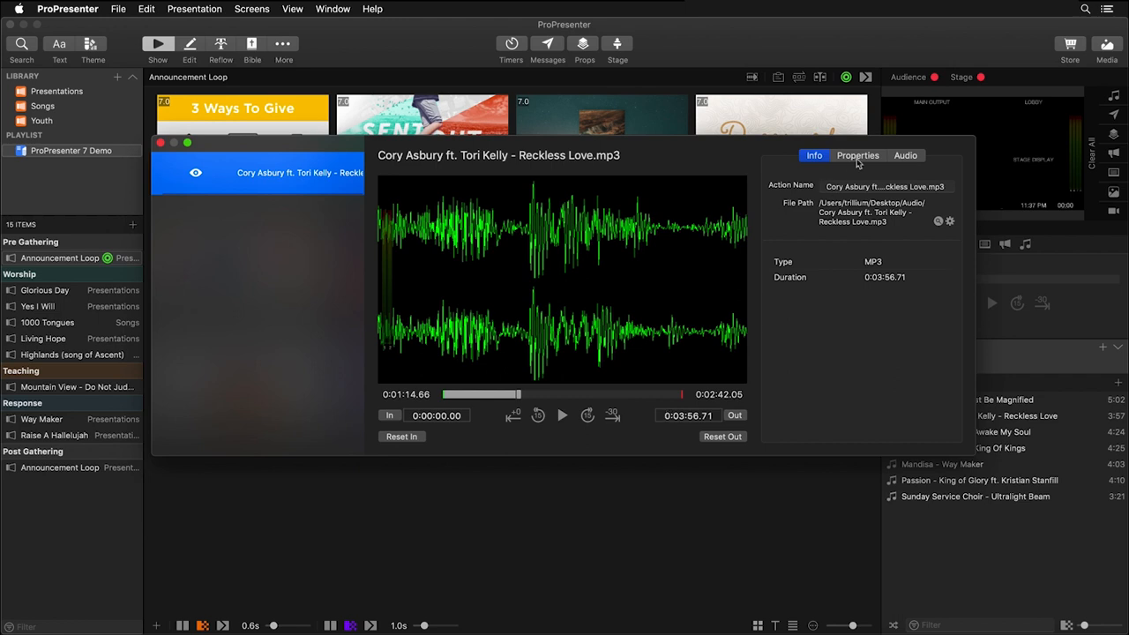
click(857, 155)
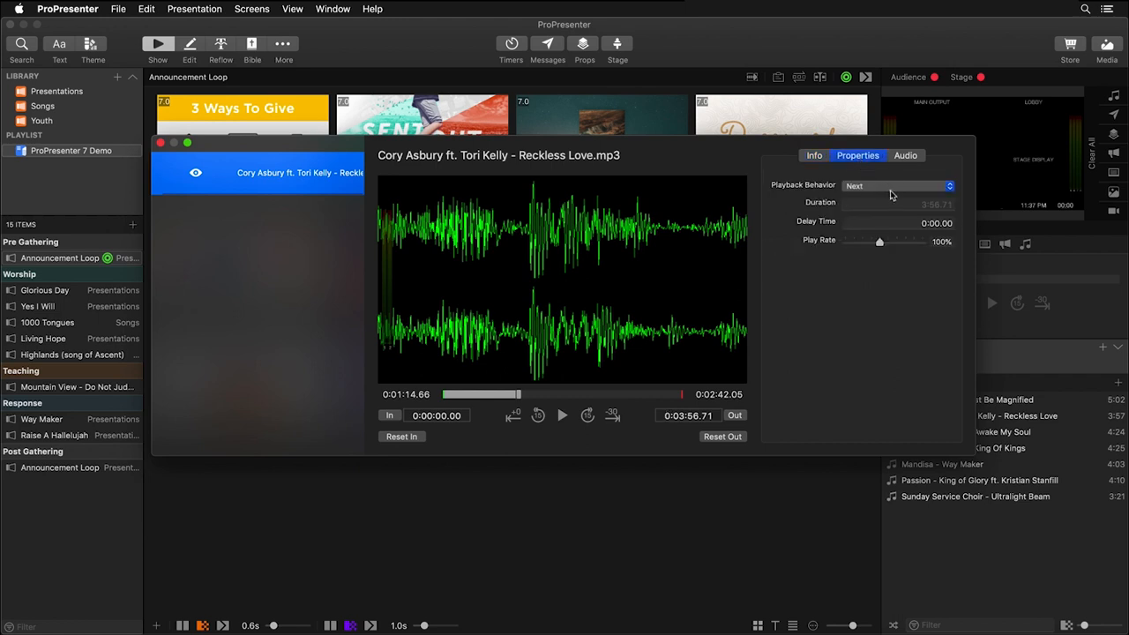
mouse_move(941, 253)
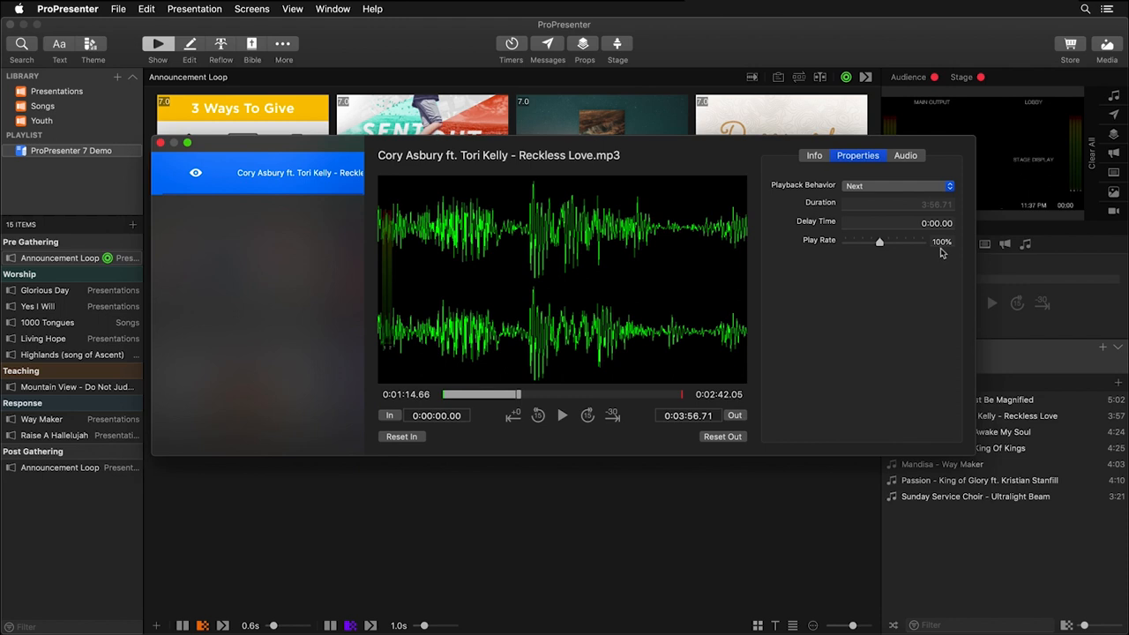
click(906, 155)
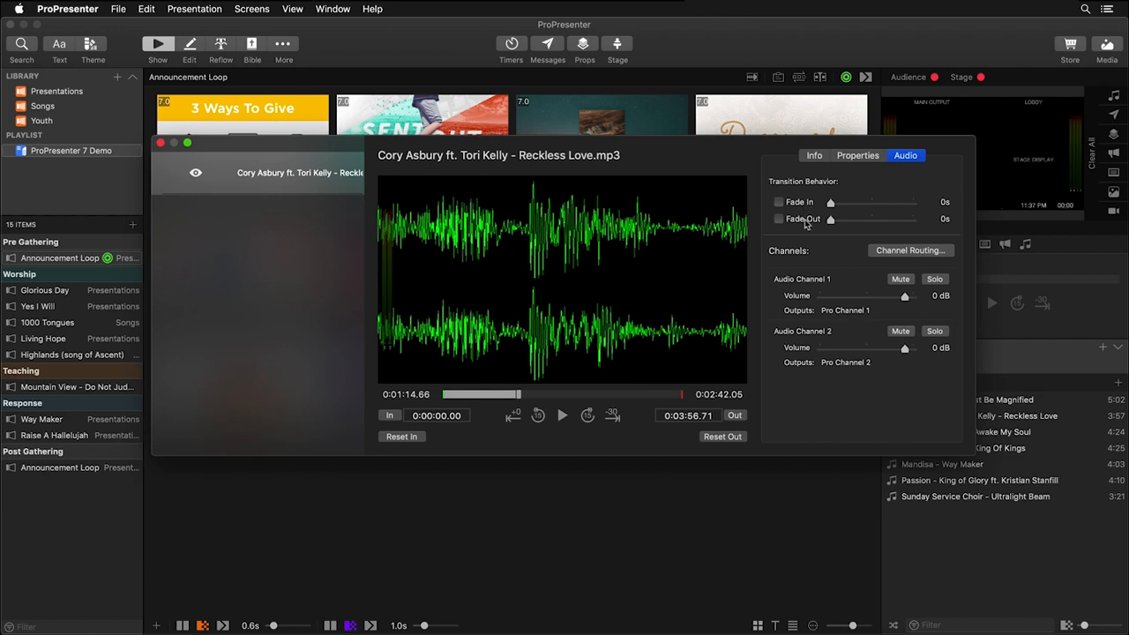
mouse_move(905, 264)
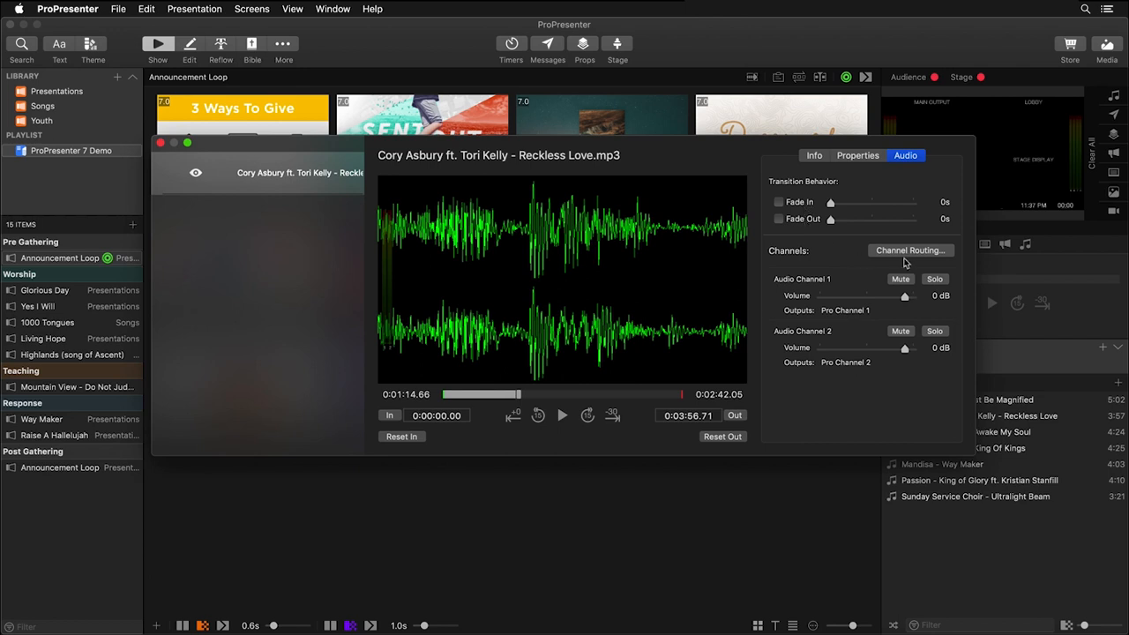
mouse_move(909, 261)
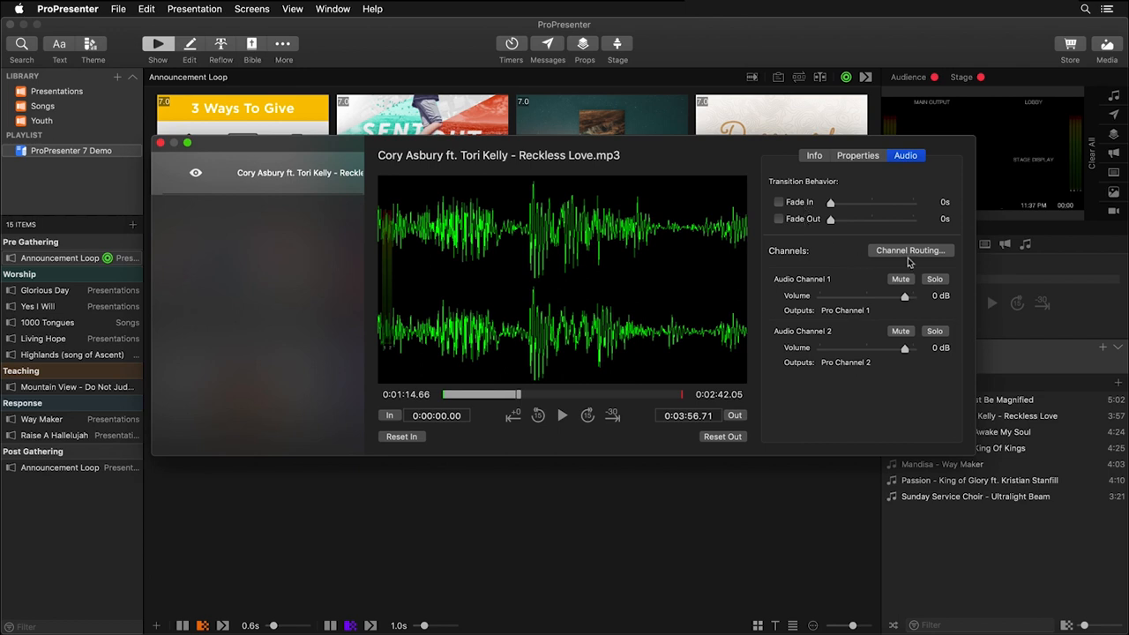
- Map Reckless Love's audio channels 1 and 2 to Pro Channels 5 and 6
click(910, 250)
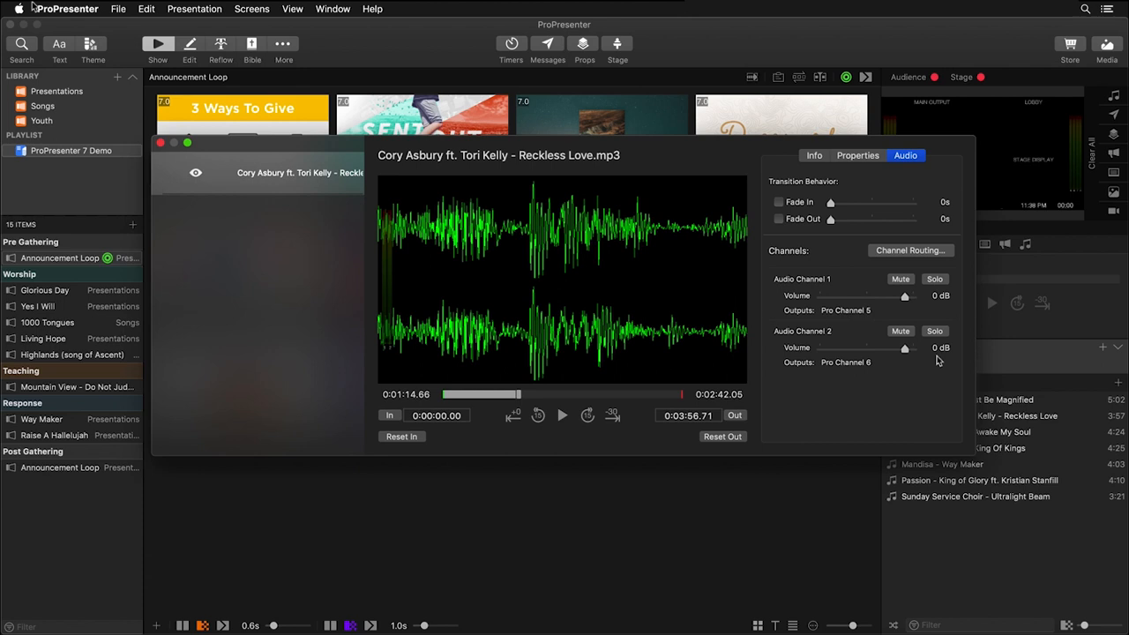
- In Audio preferences, keep the inspector output device on System Setting
click(67, 8)
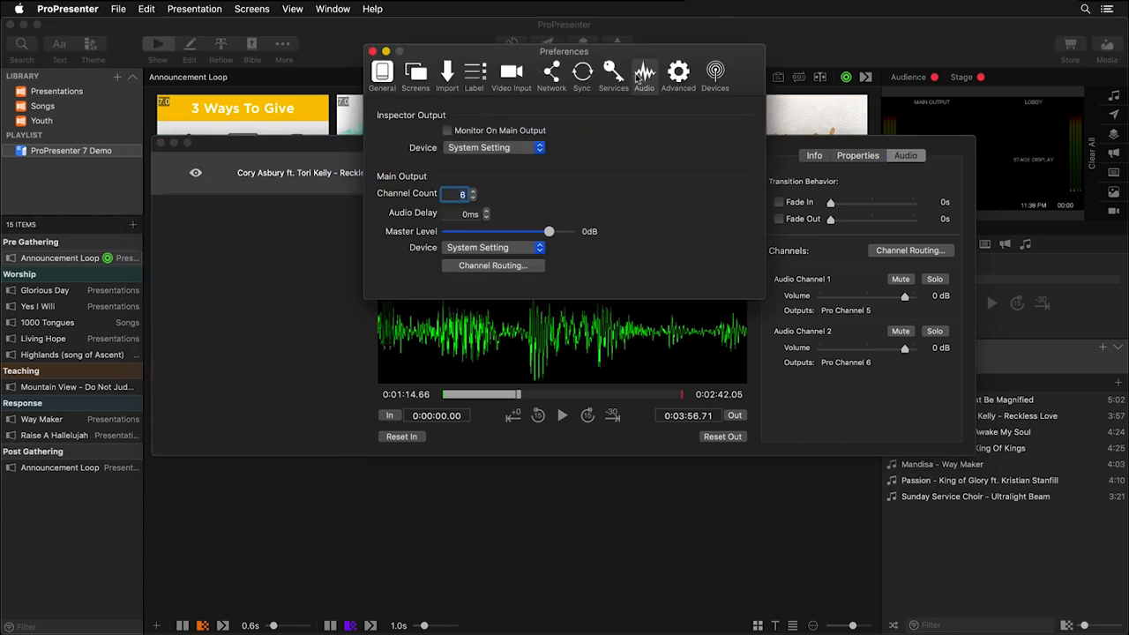
mouse_move(578, 135)
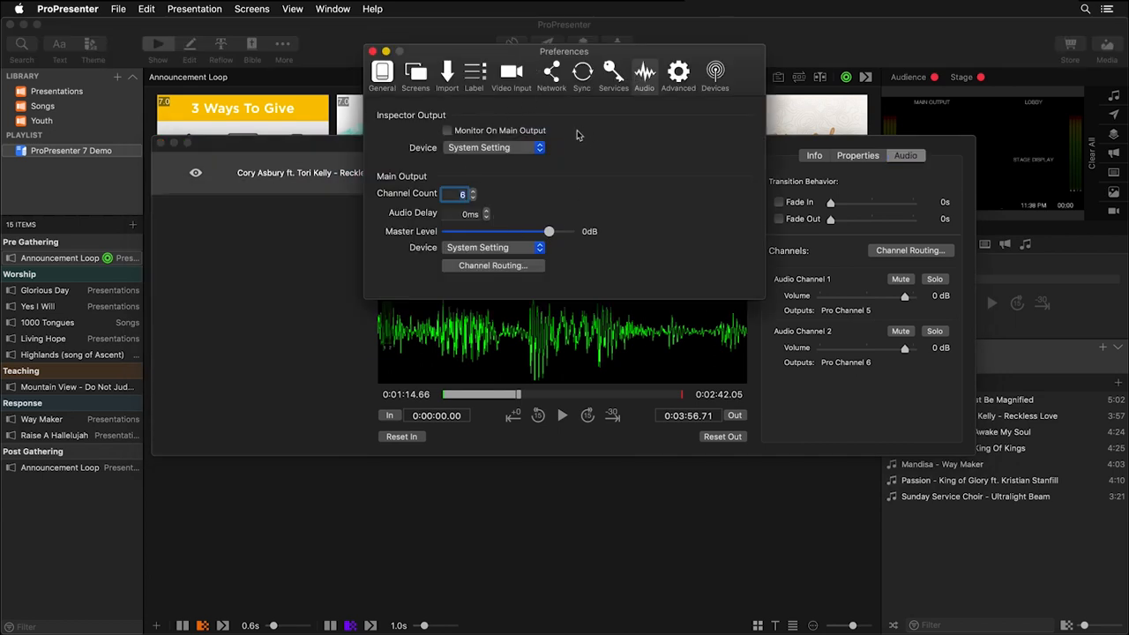
mouse_move(560, 130)
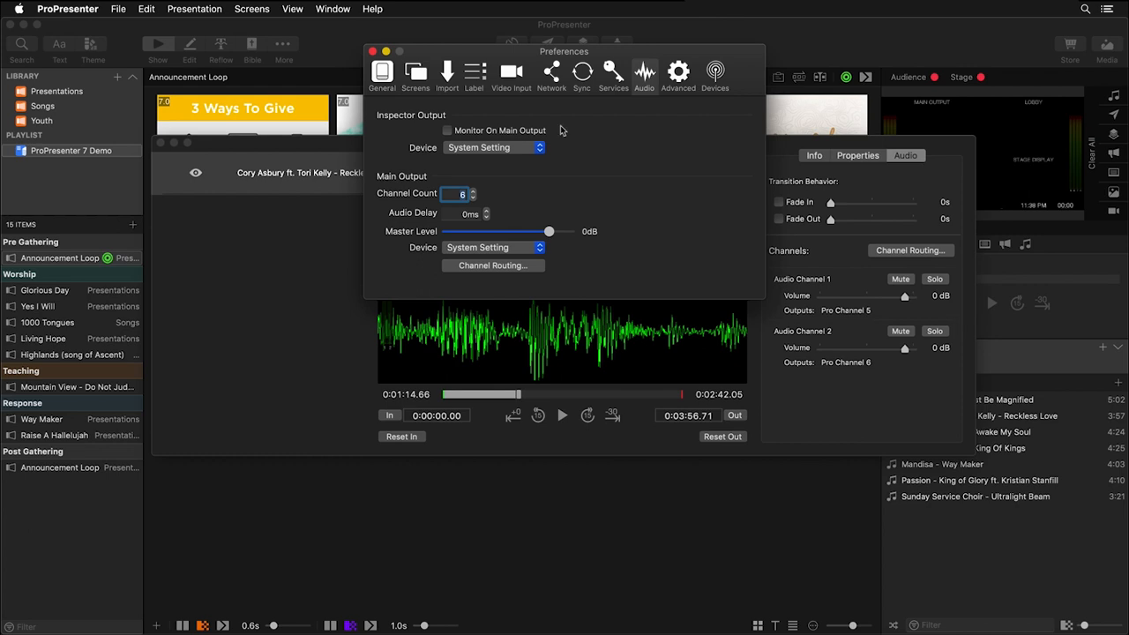
mouse_move(504, 292)
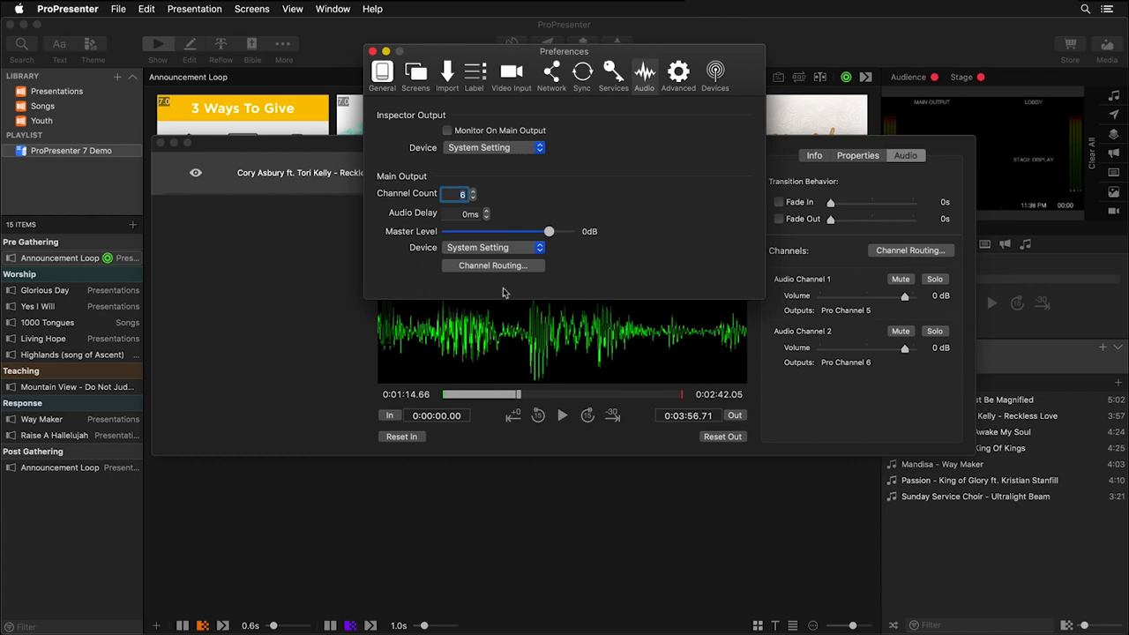
mouse_move(578, 146)
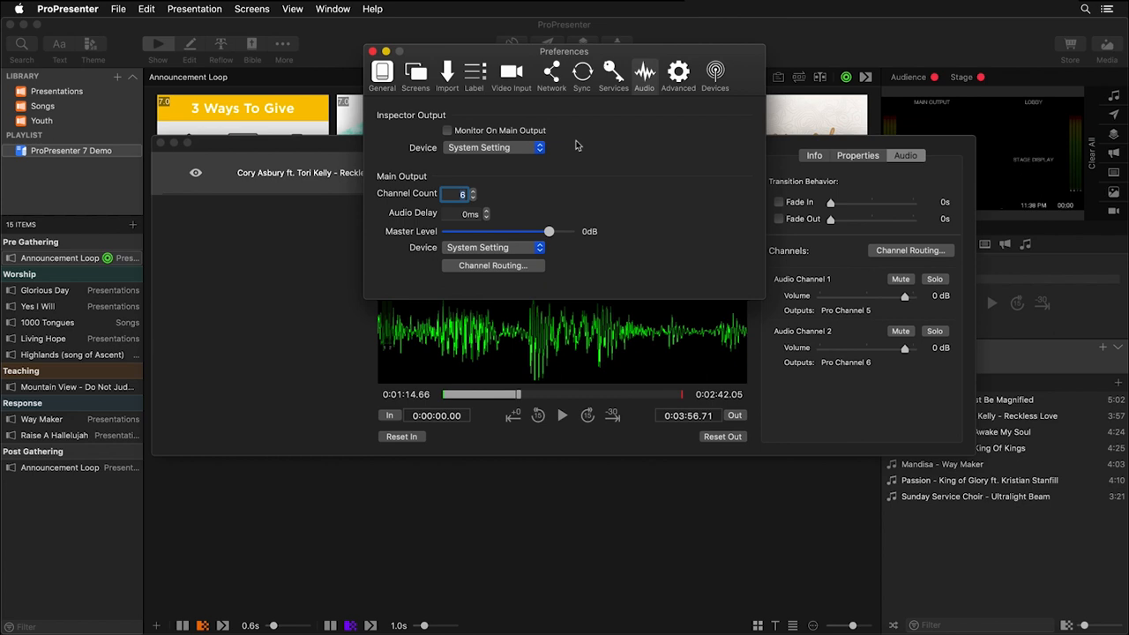
click(494, 147)
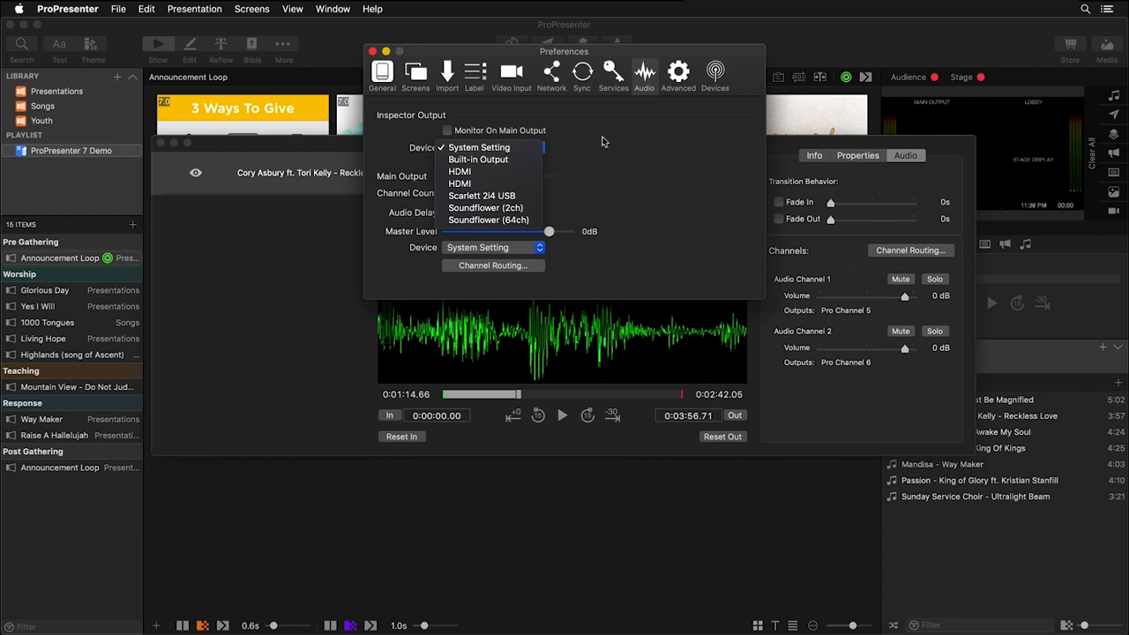
click(479, 147)
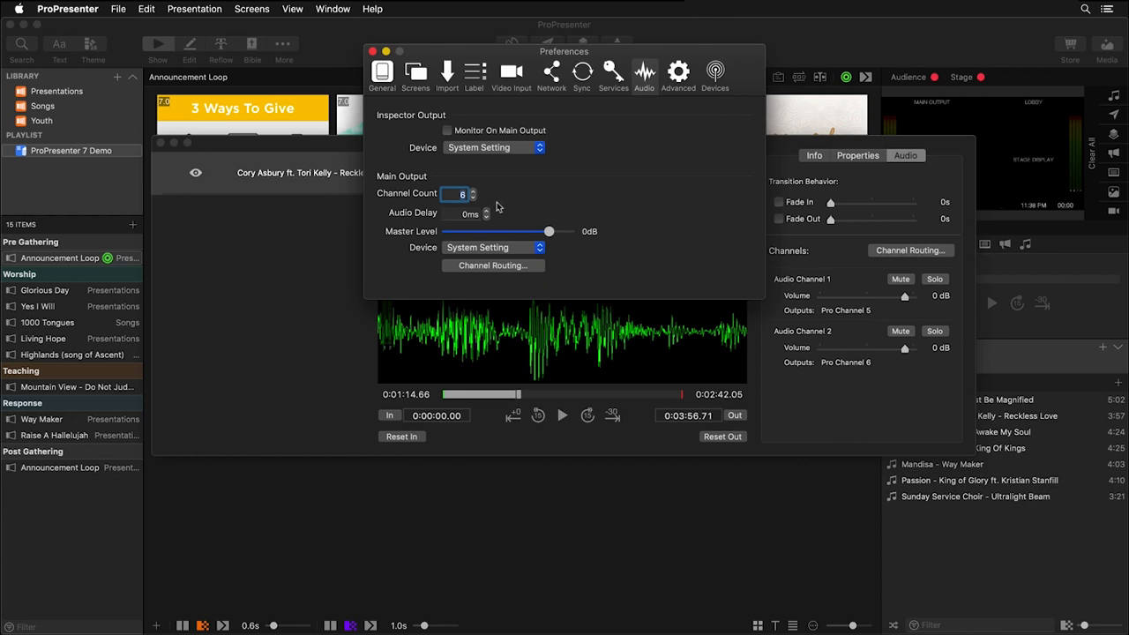
mouse_move(484, 212)
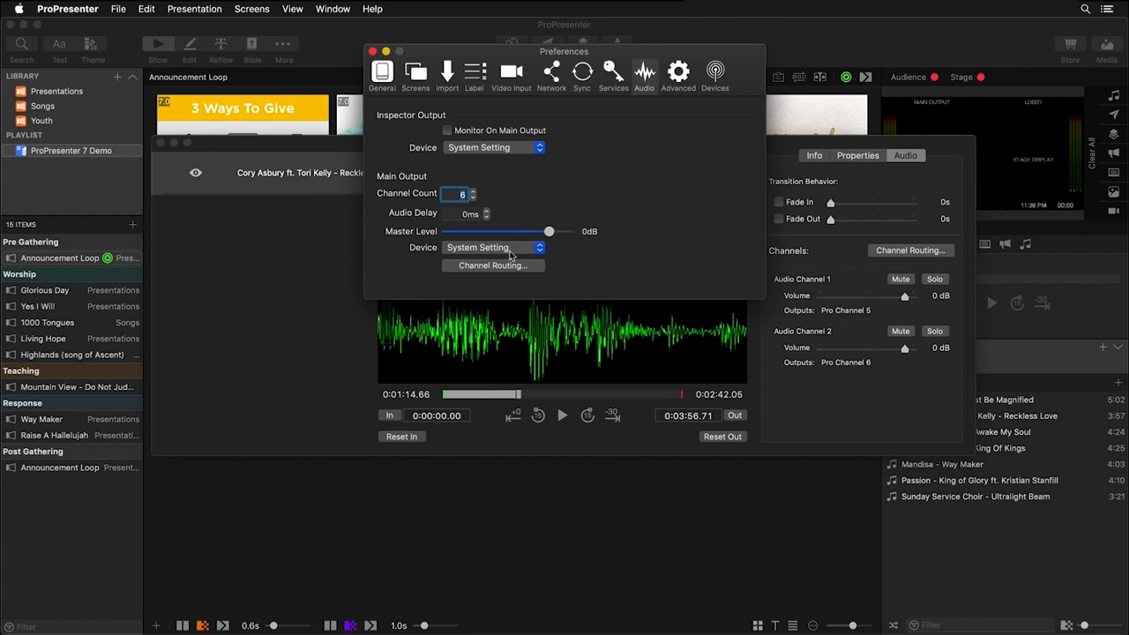
mouse_move(499, 272)
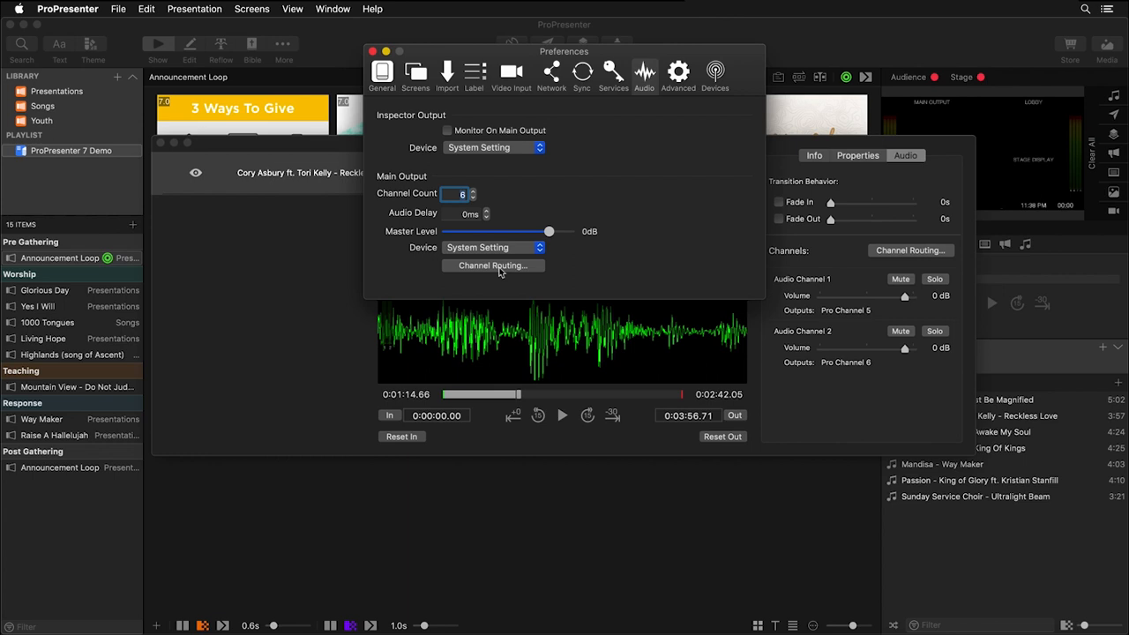
- Set the main output to six channels mapped one-to-one to device channels 1–6
click(492, 266)
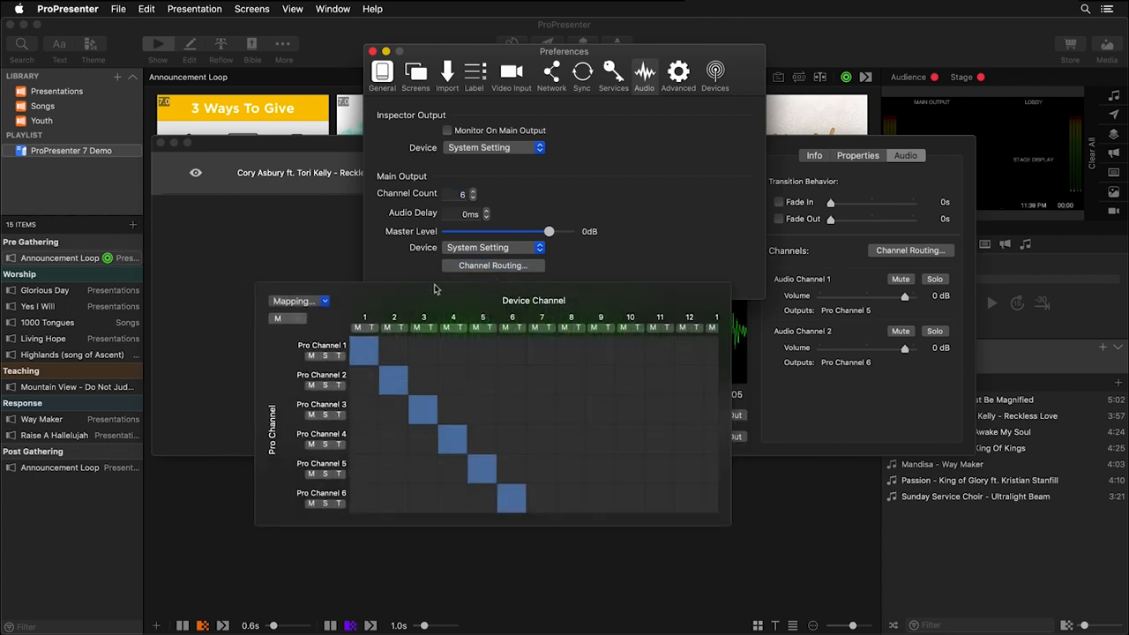
mouse_move(328, 330)
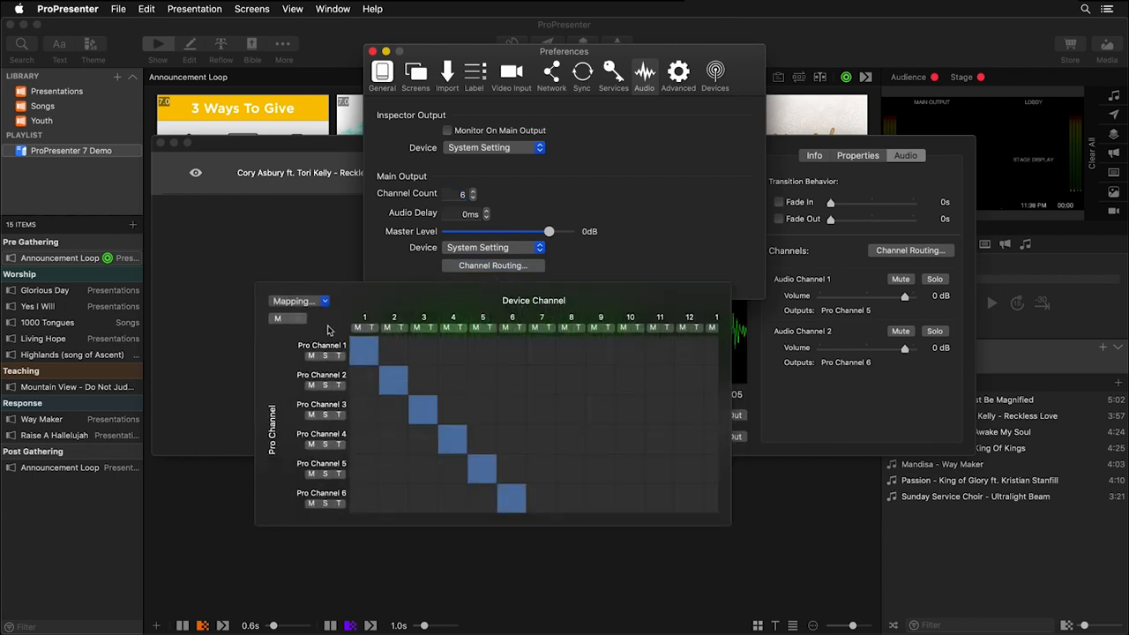
mouse_move(341, 404)
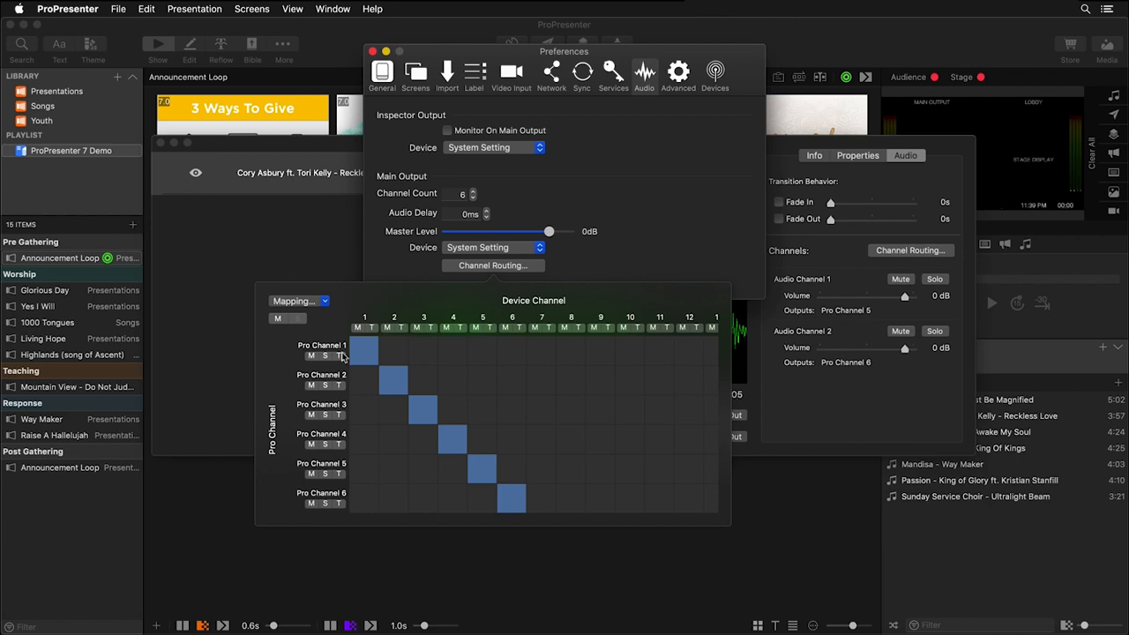
mouse_move(441, 328)
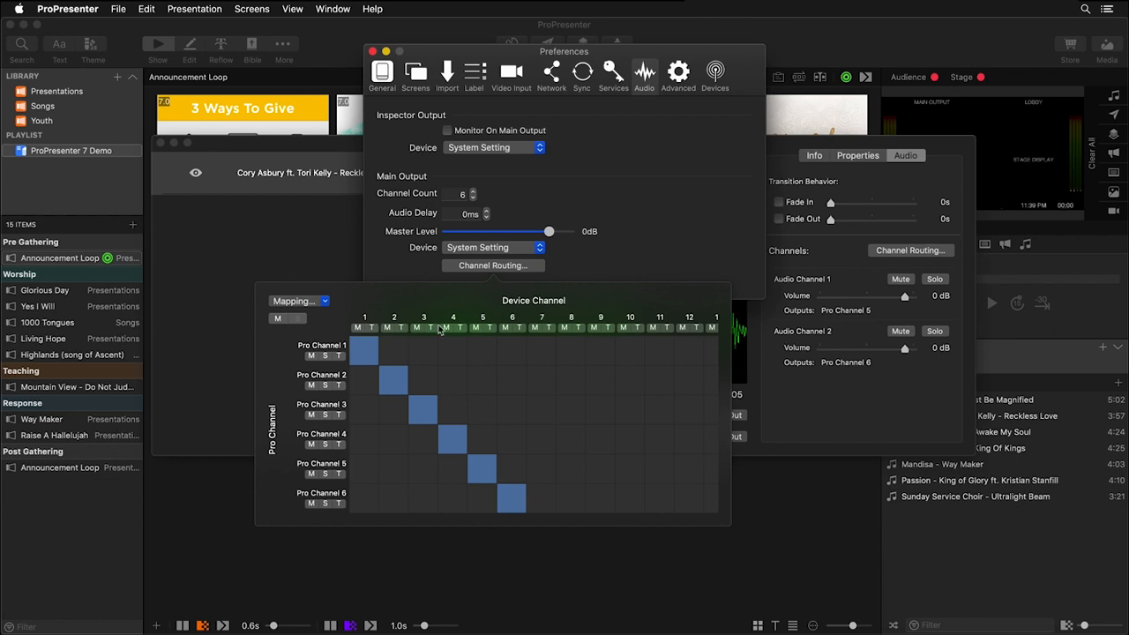
mouse_move(526, 326)
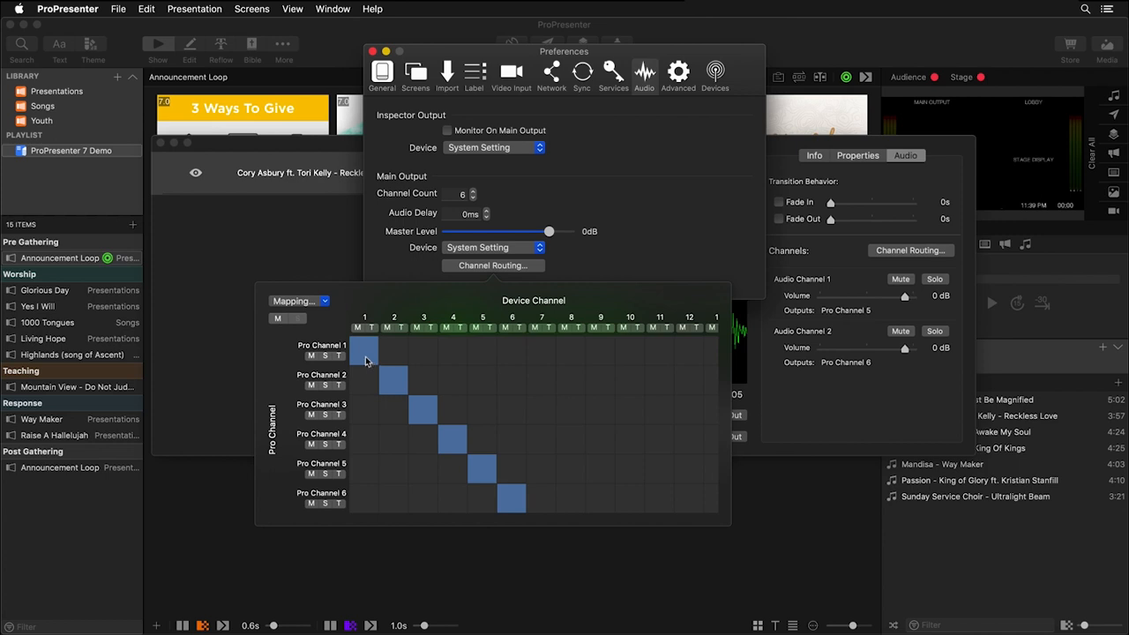
click(364, 351)
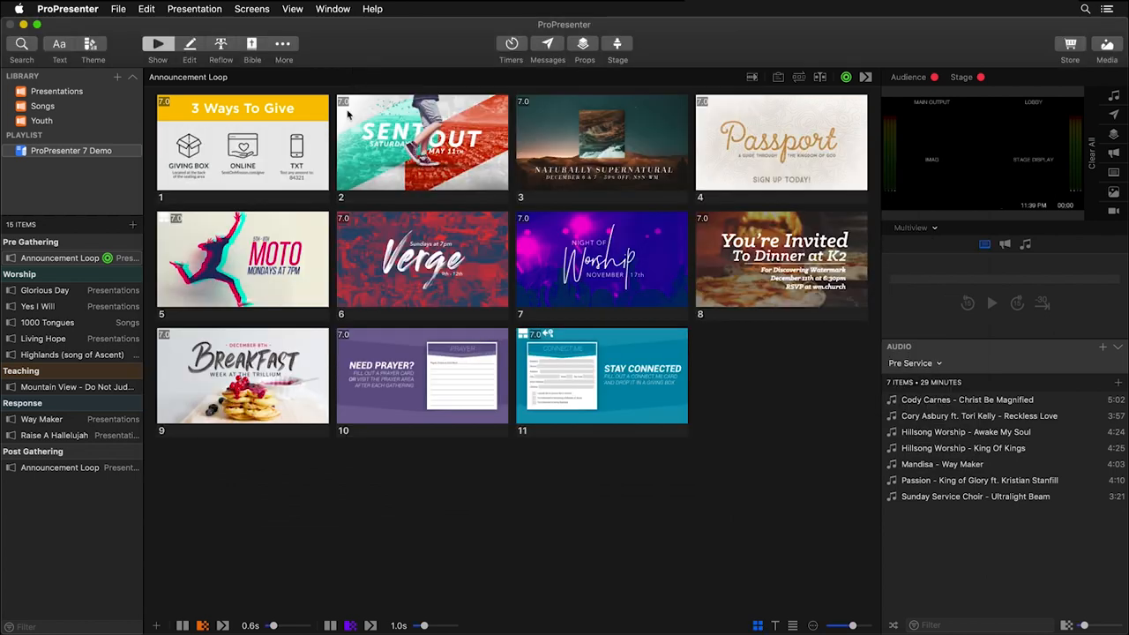
mouse_move(940, 438)
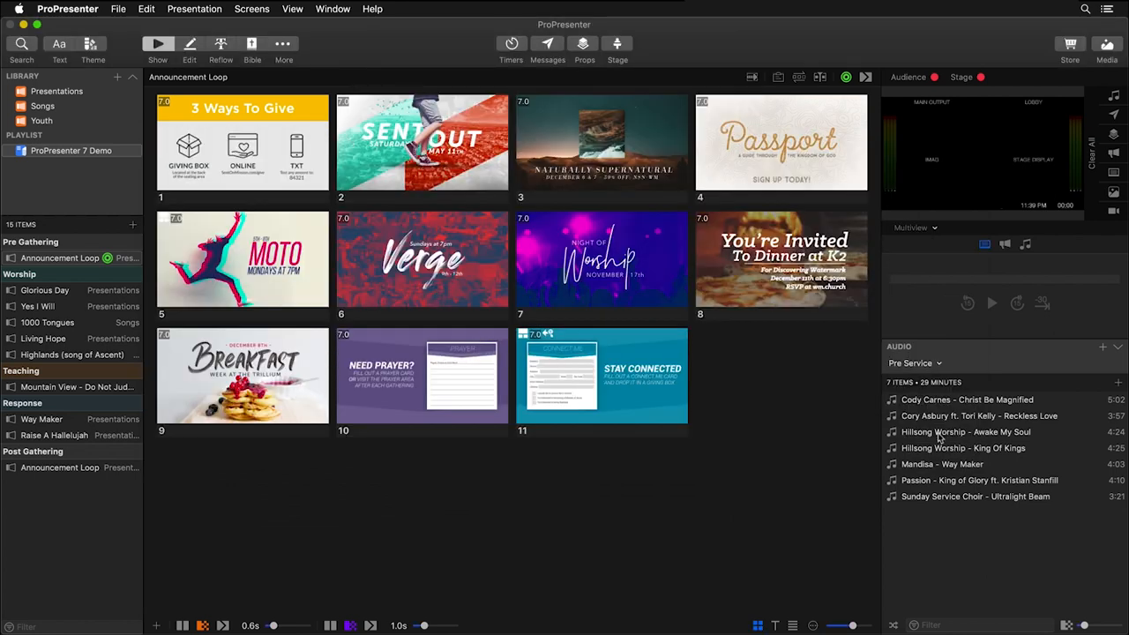
- Attach Hillsong Worship - Awake My Soul (4:24) to Announcement Loop slide 10
click(421, 379)
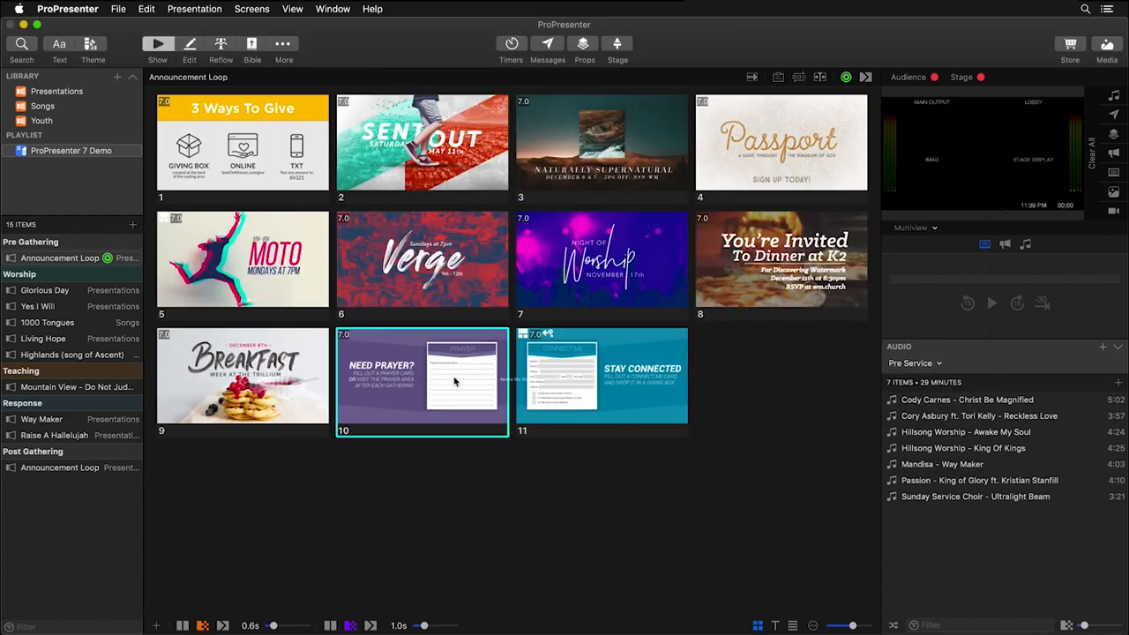
click(422, 379)
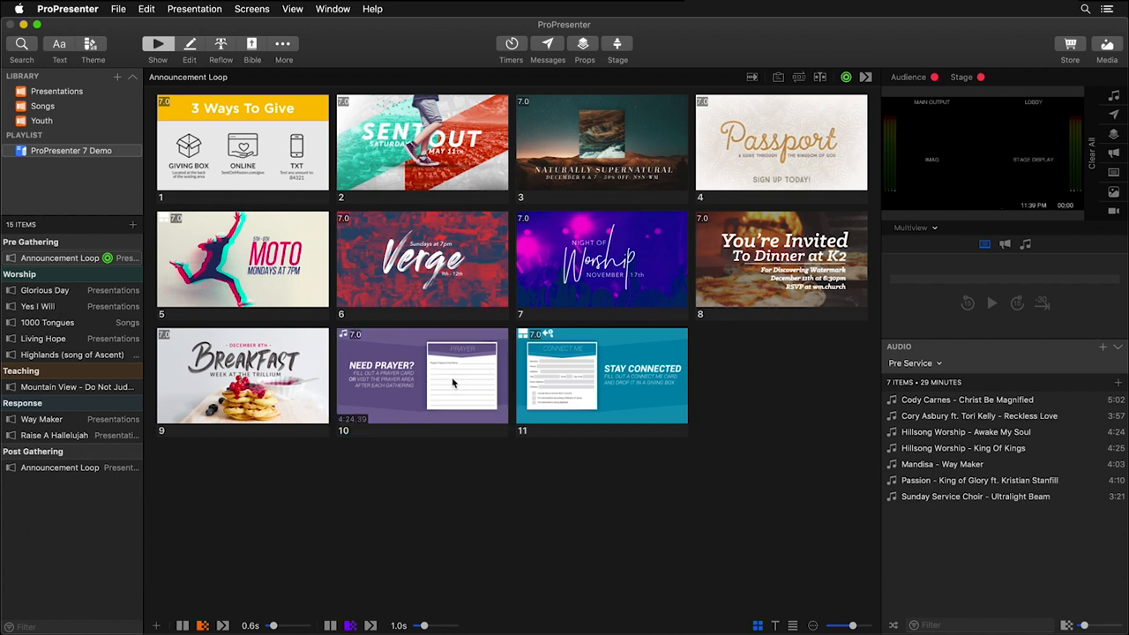
mouse_move(345, 342)
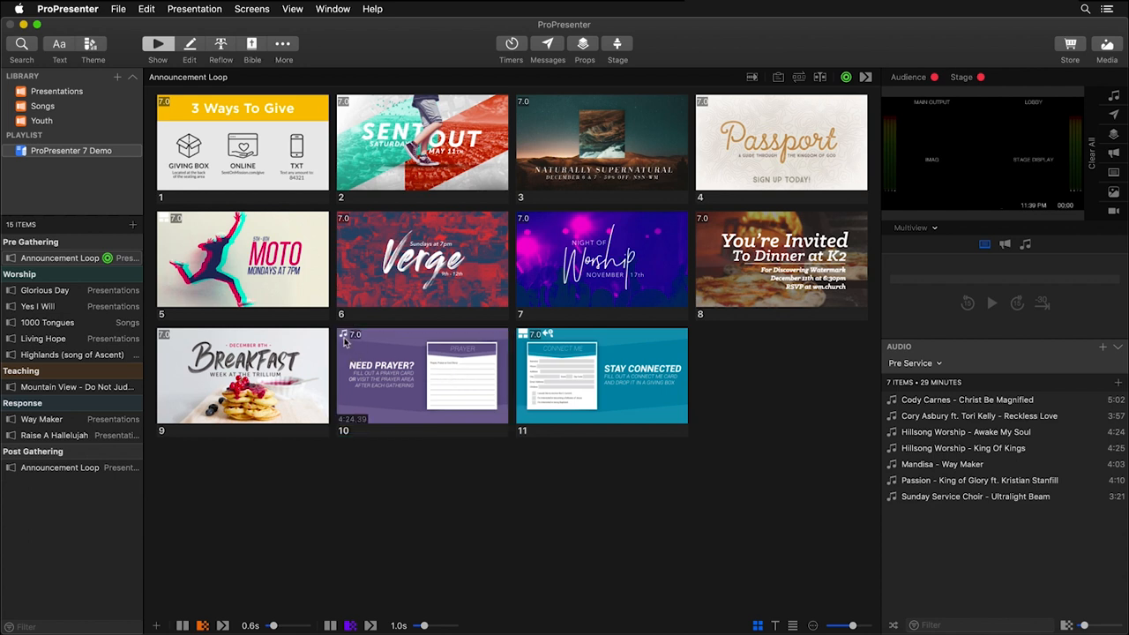